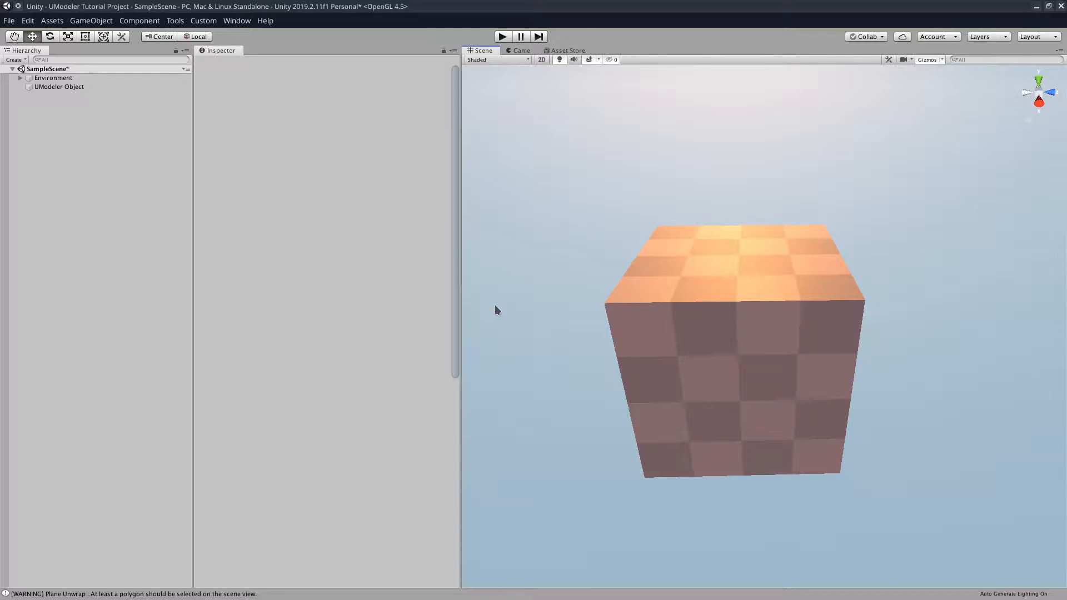
Step: Select the UModeler Object in the Hierarchy and scroll down to its modelling tools
left_click(58, 87)
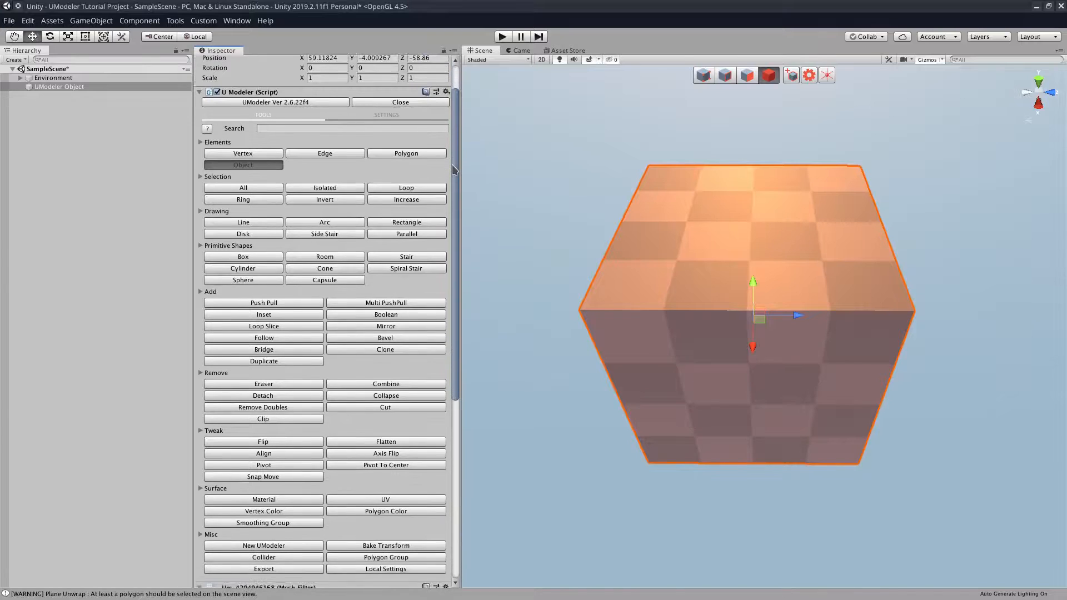
scroll("down", 3)
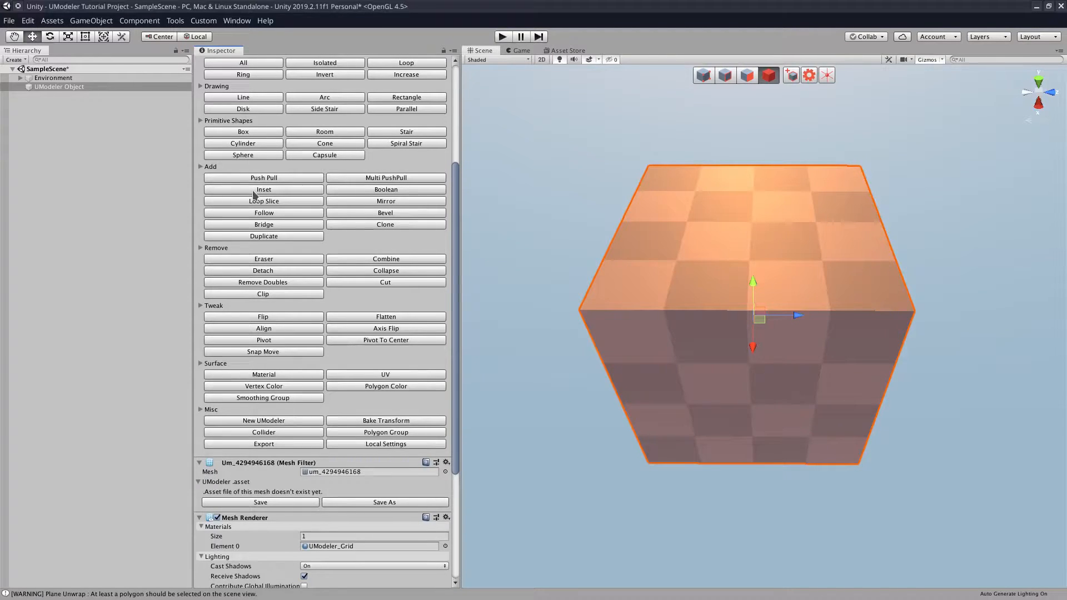
Step: Inset the cube's top face with a border thickness of about 0.125
left_click(263, 189)
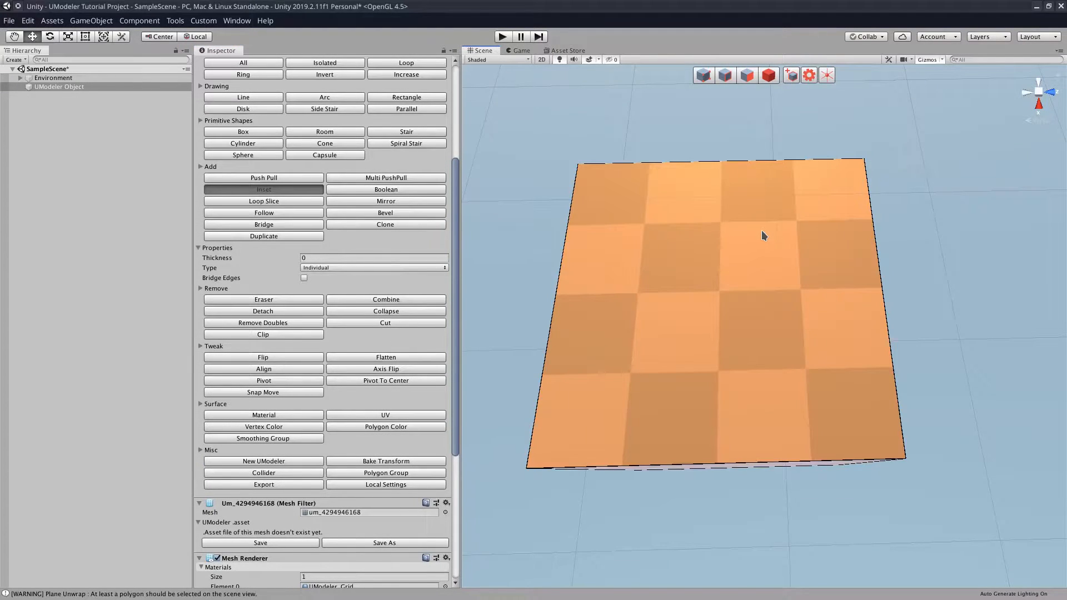
mouse_move(837, 181)
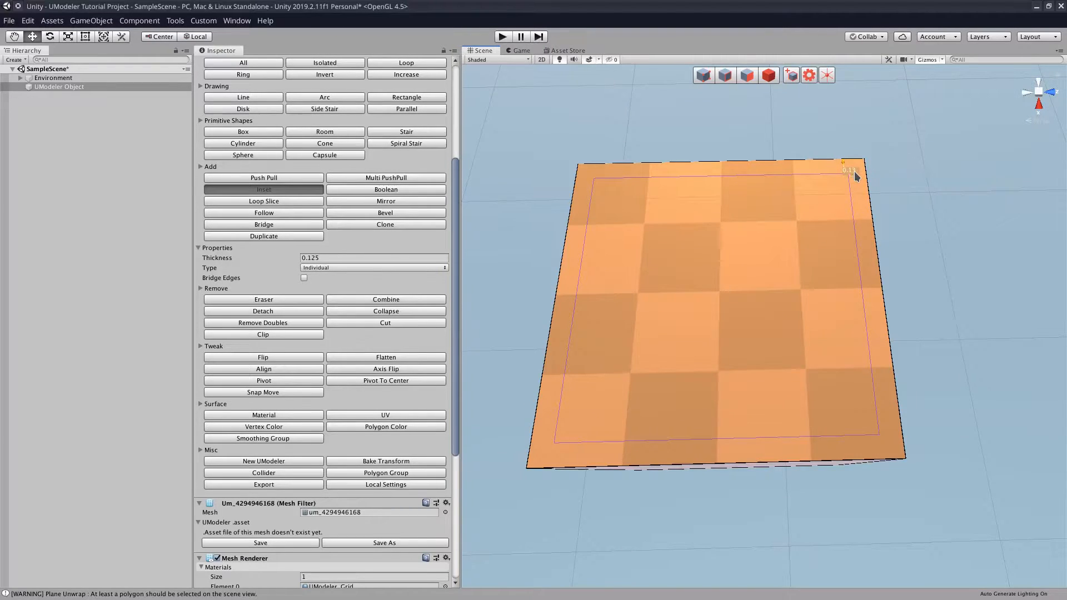
left_click(263, 189)
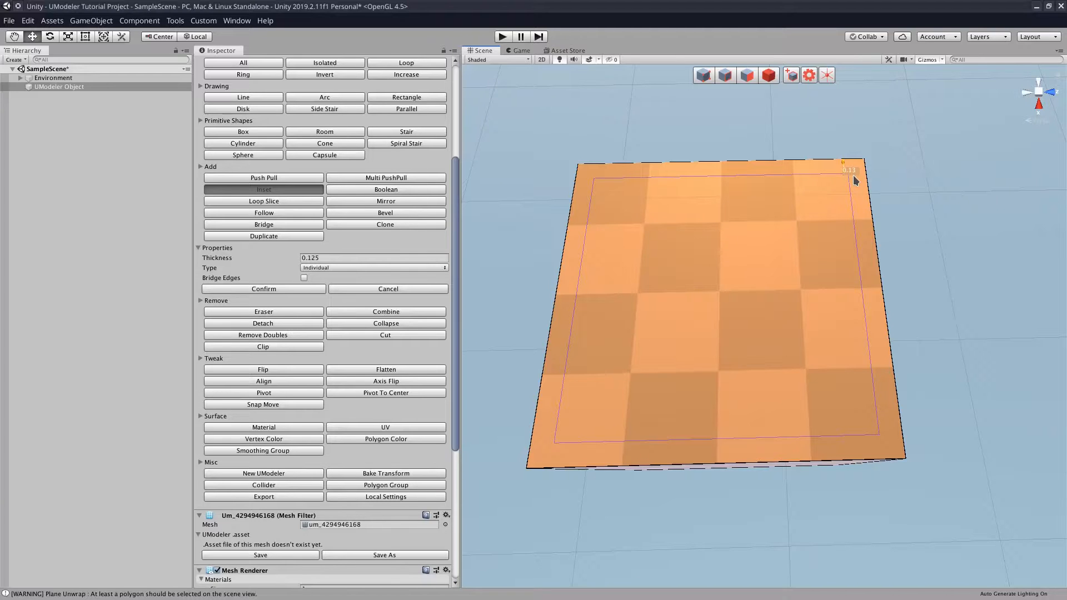
key("space")
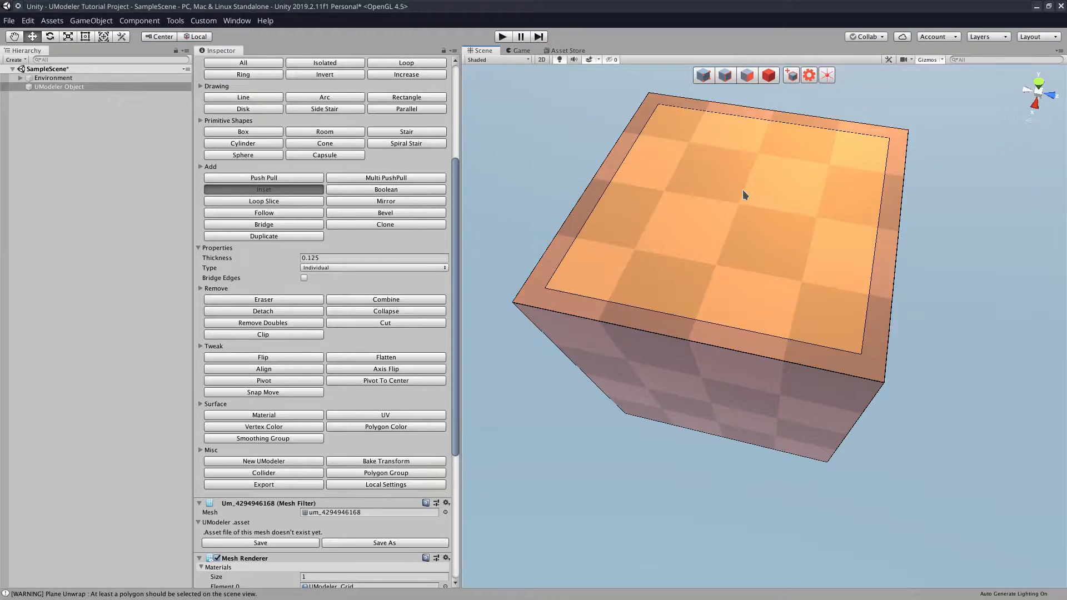
Step: Push the inset inner face down about 0.875, then switch to polygon selection
left_click(263, 178)
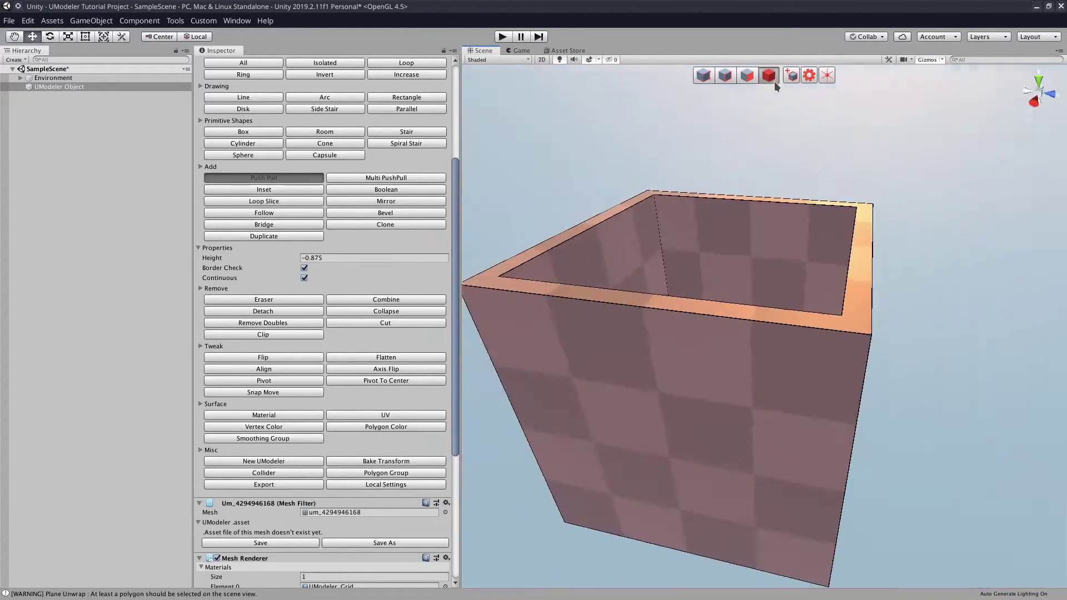
left_click(768, 75)
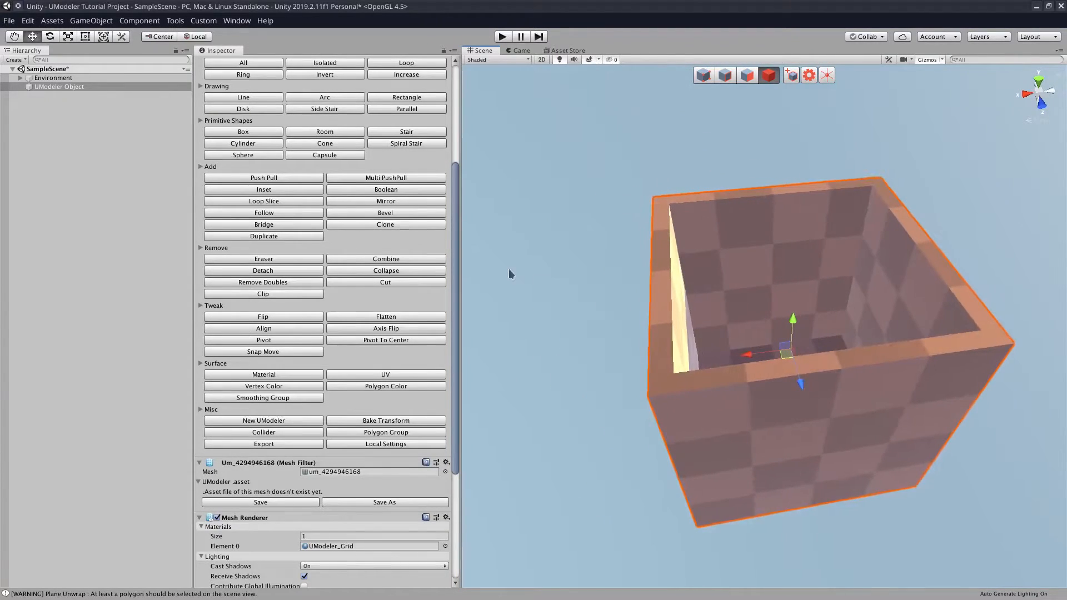
left_click(746, 75)
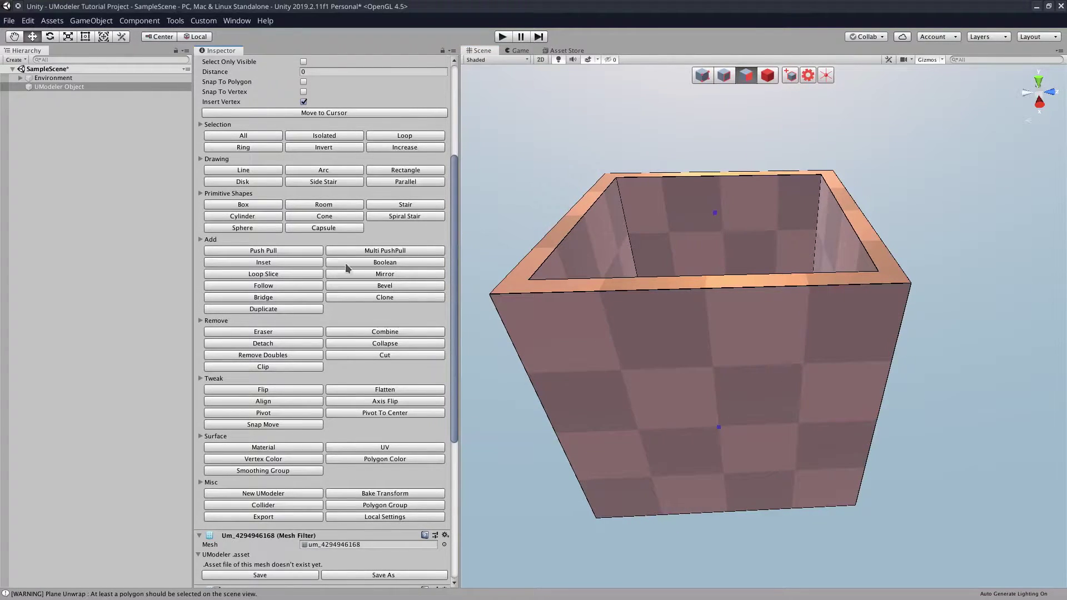
Step: Open the Material tool to show the UModeler_Grid material slot
scroll("down", 3)
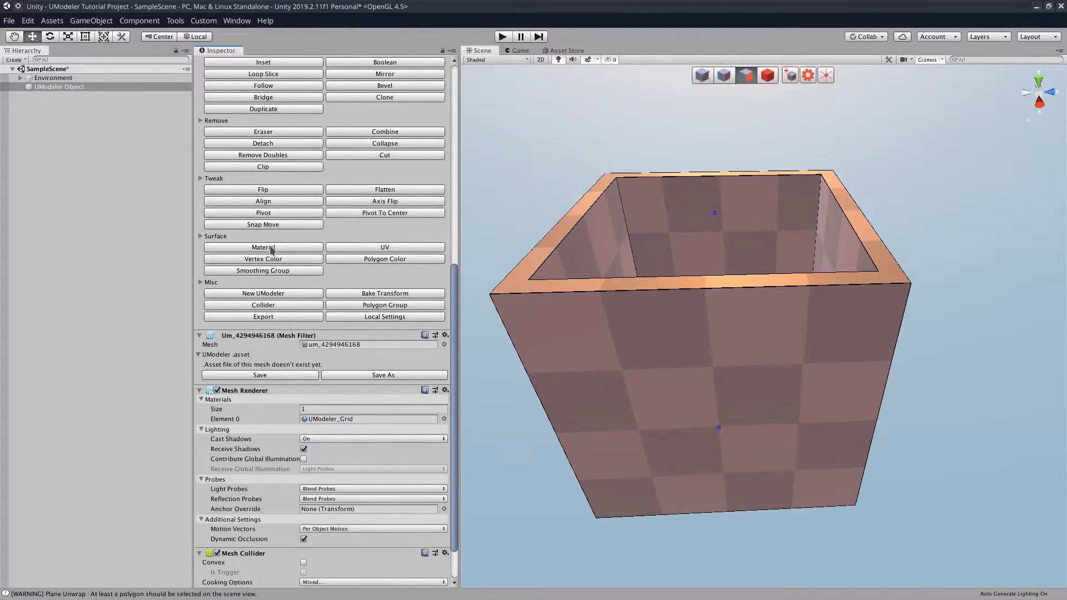
left_click(263, 246)
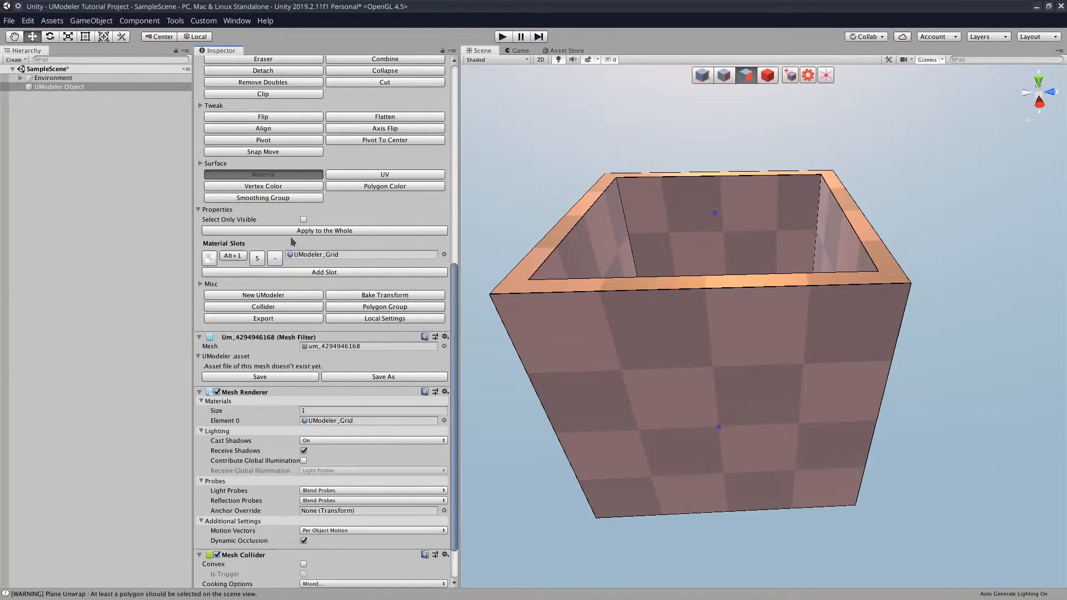
mouse_move(364, 264)
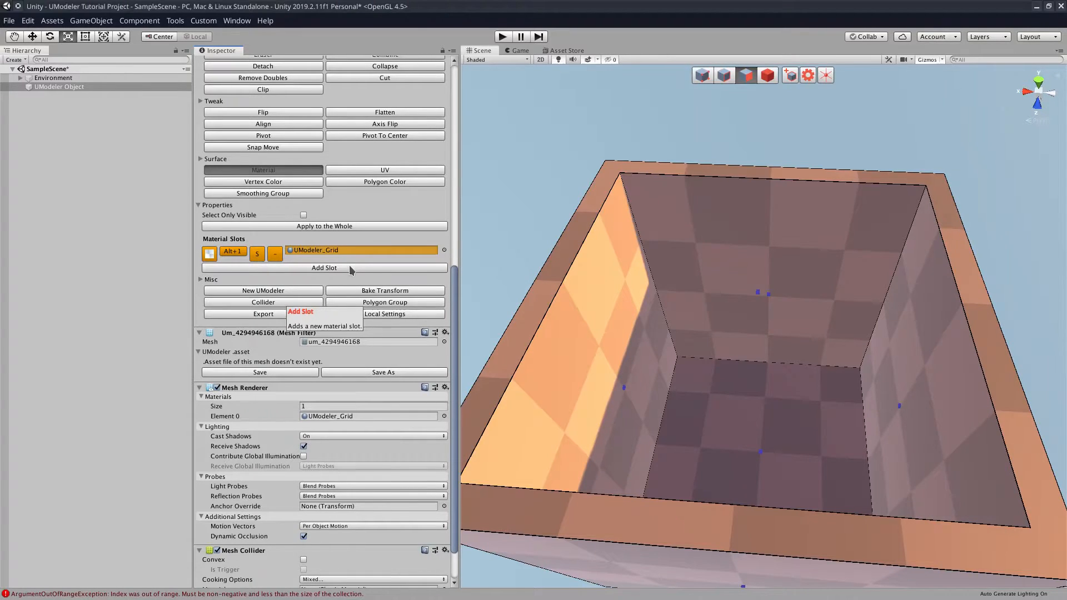
Step: Add a second material slot and scroll through the material picker's list
left_click(324, 268)
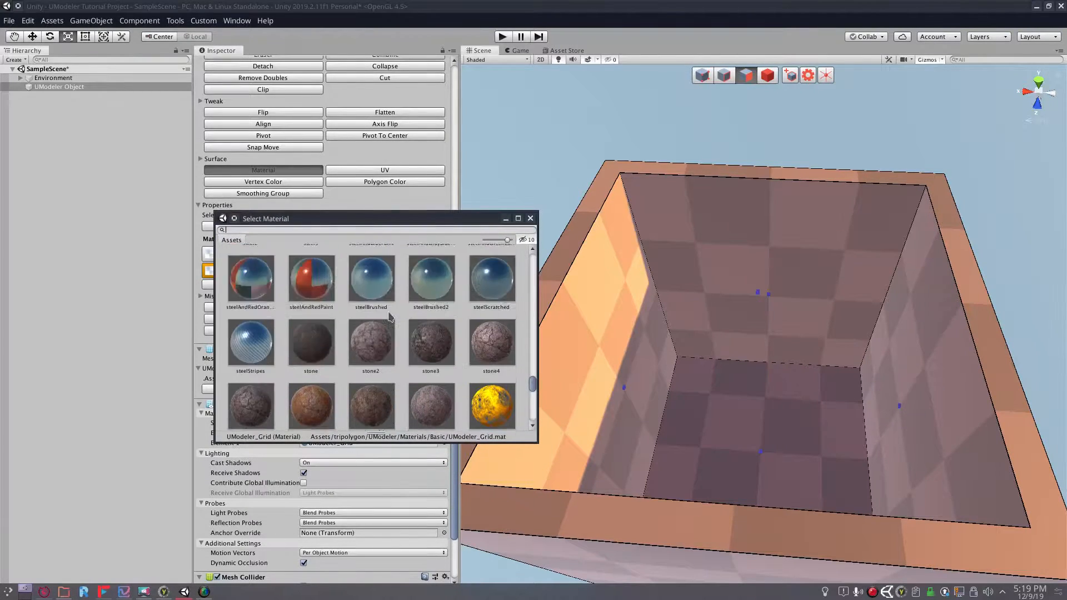
scroll("up", 3)
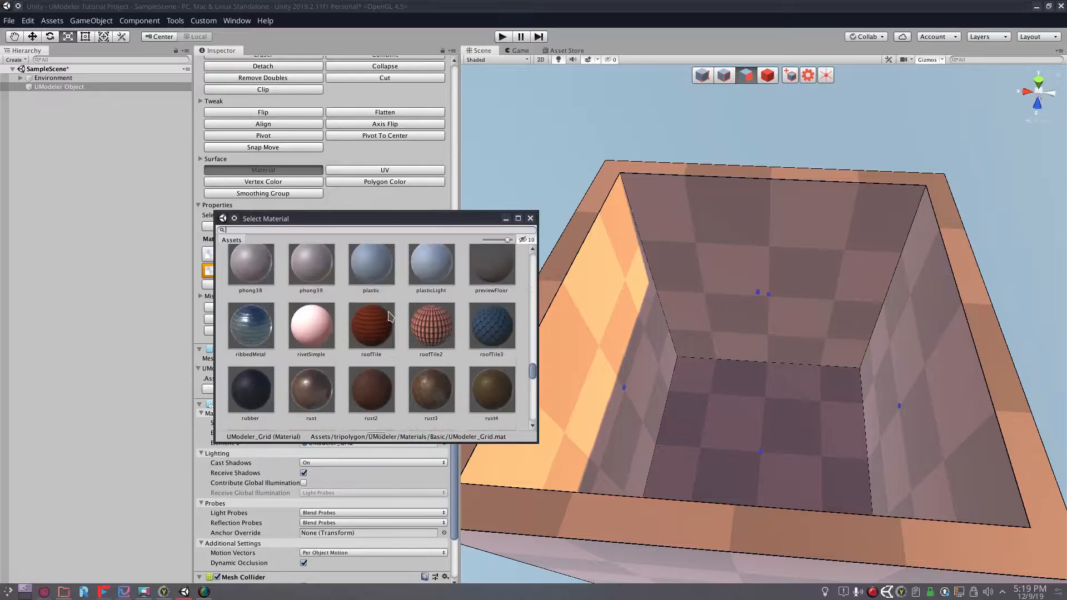
scroll("up", 3)
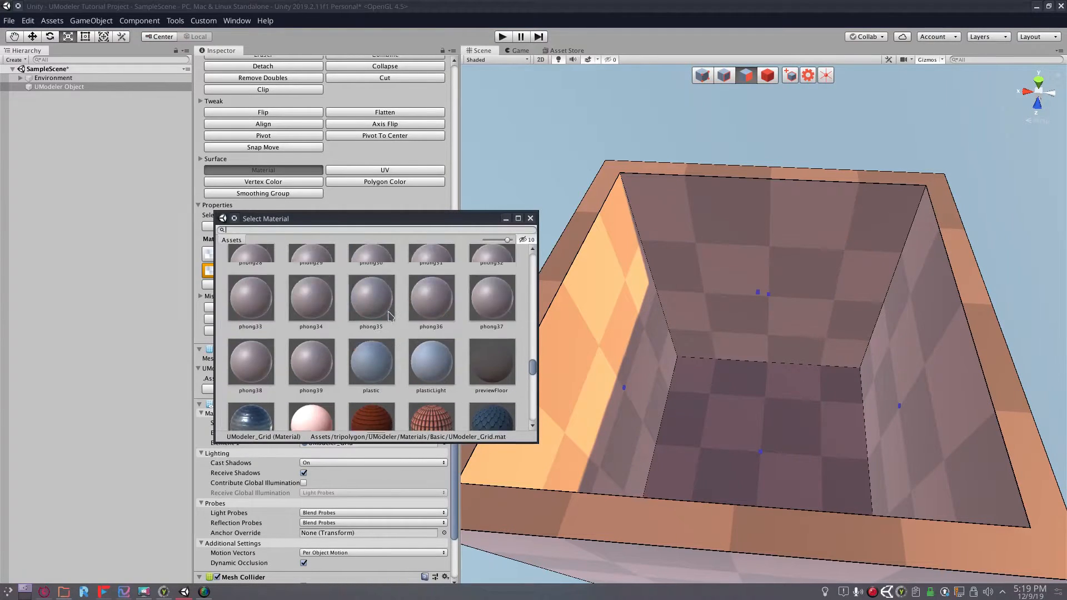
scroll("up", 3)
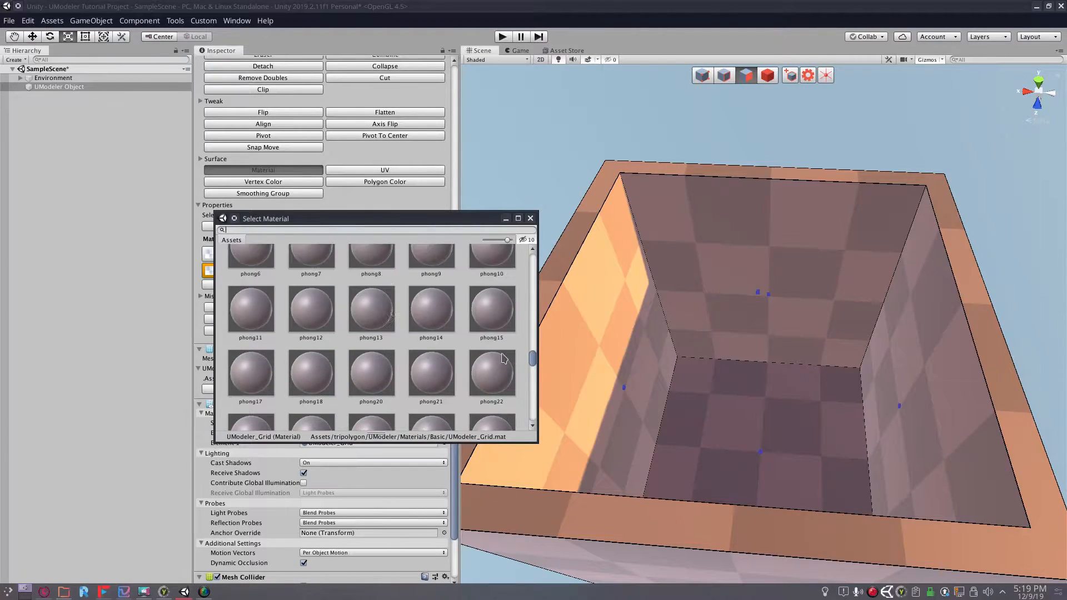
scroll("up", 3)
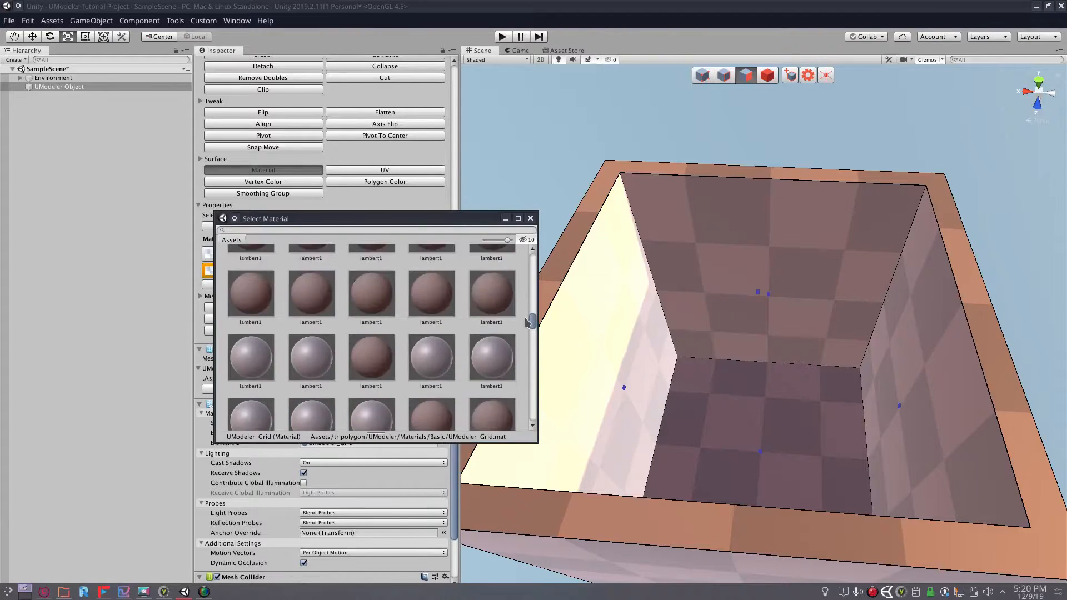
scroll("up", 3)
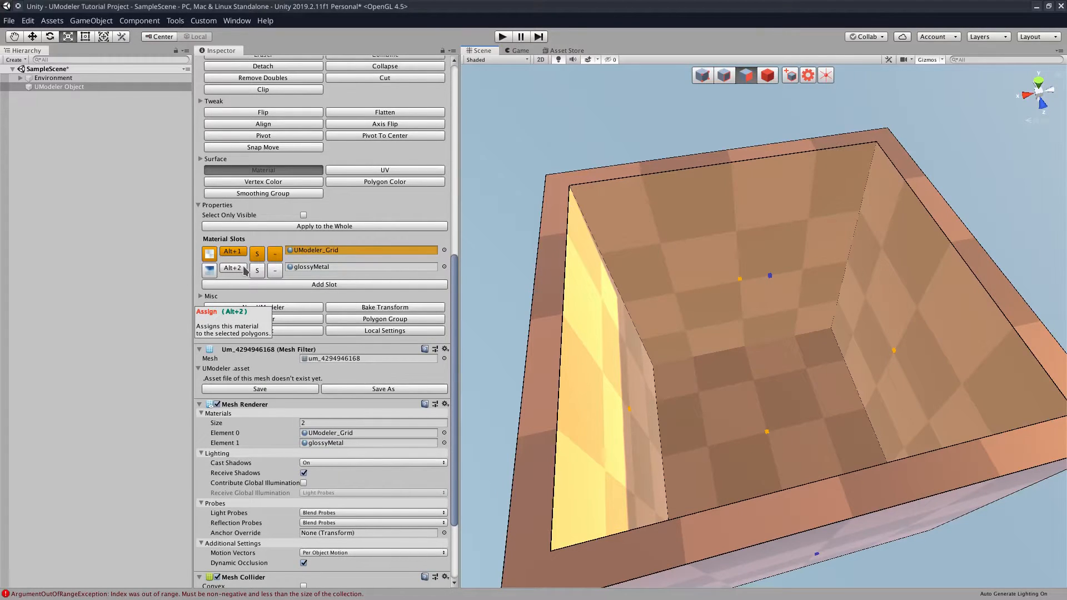
Step: Use slot 2's Alt+2 Assign button on the selected faces
left_click(232, 268)
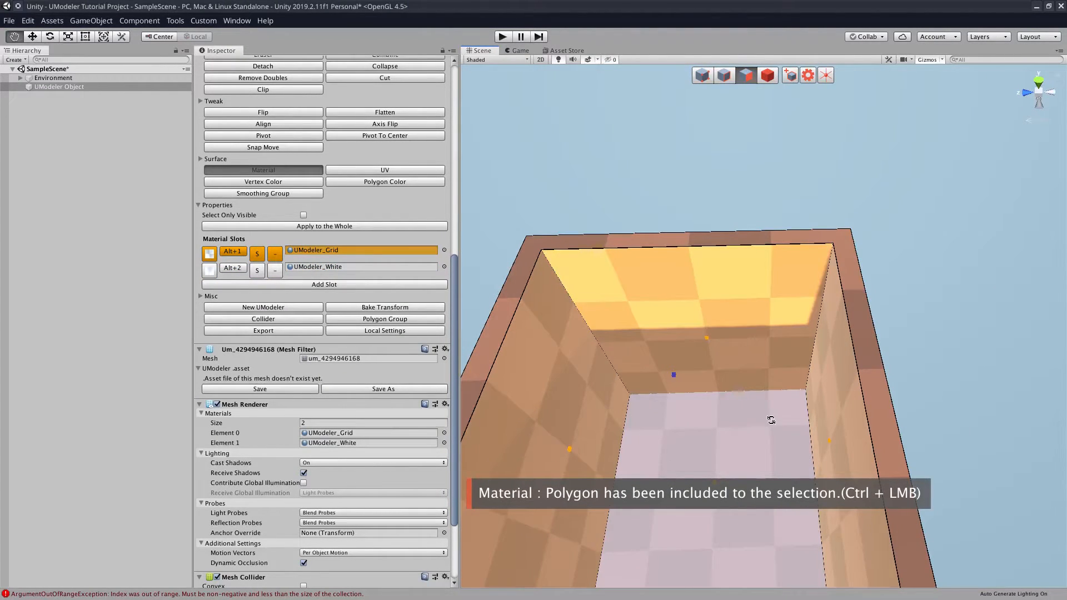
Step: Apply the UModeler_White slot to the inner walls and floor with Alt+2
key("2")
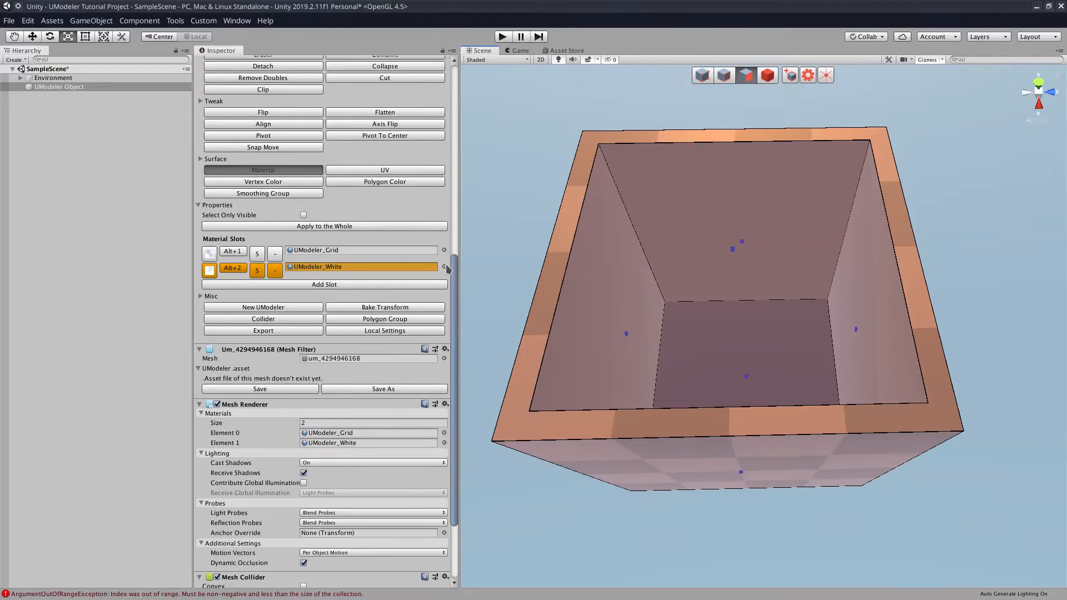
scroll("up", 3)
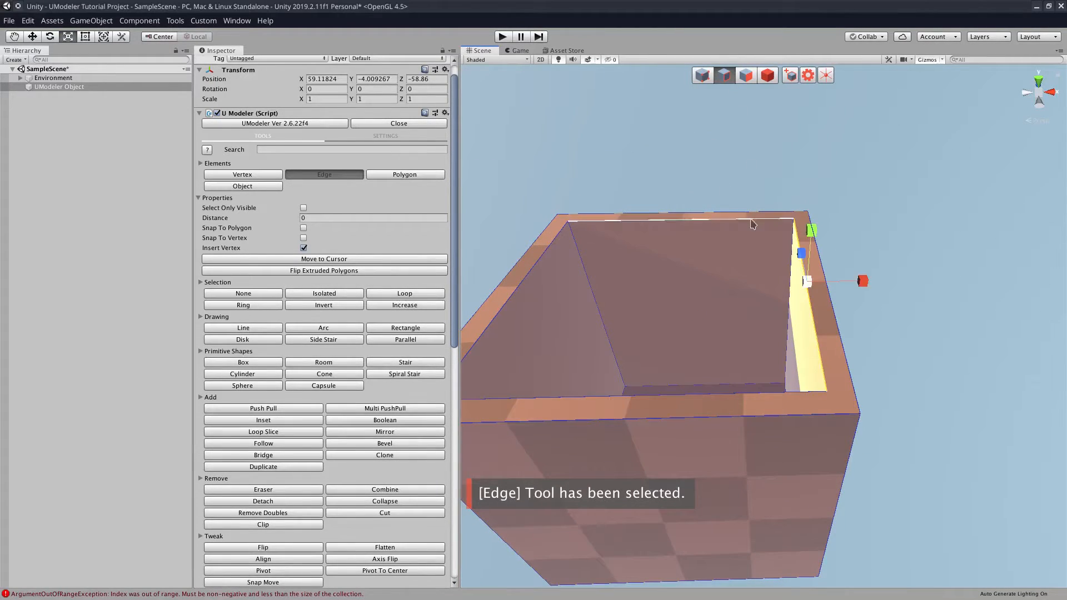
Step: Switch to Edge mode and select the inner rim edge loop
left_click(673, 220)
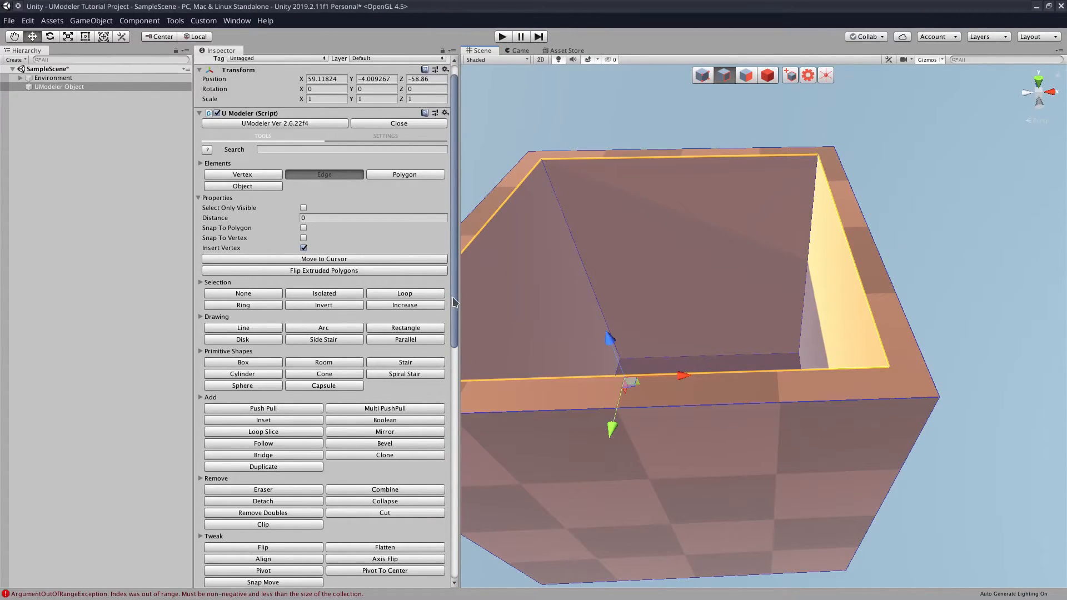
scroll("down", 3)
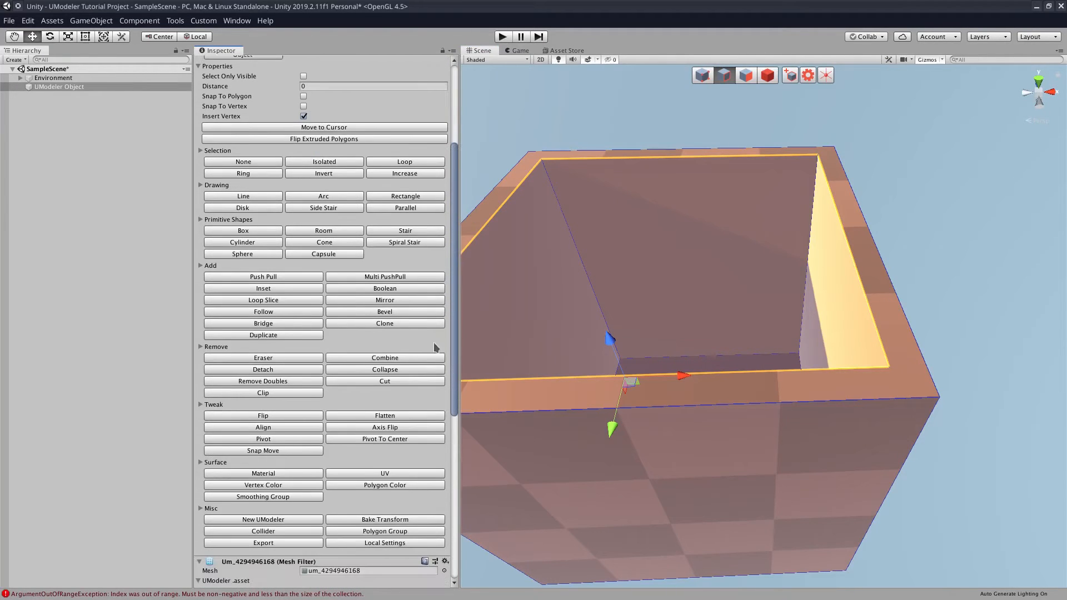
Step: Bevel the rim edges with Clamp Overlap on, width about 0.11 and 12 segments
left_click(384, 311)
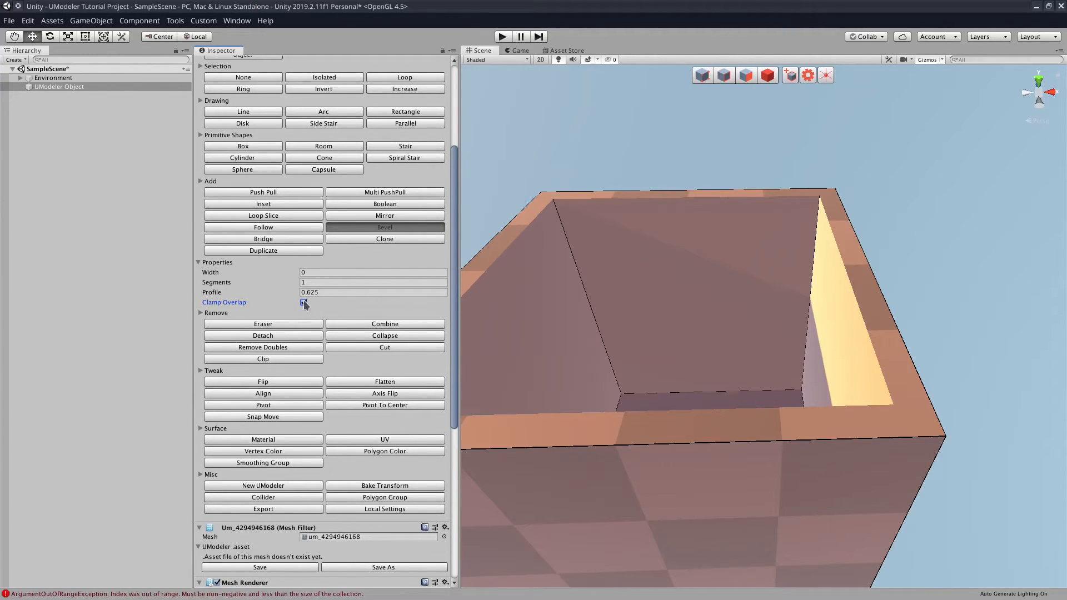
left_click(303, 302)
type("2")
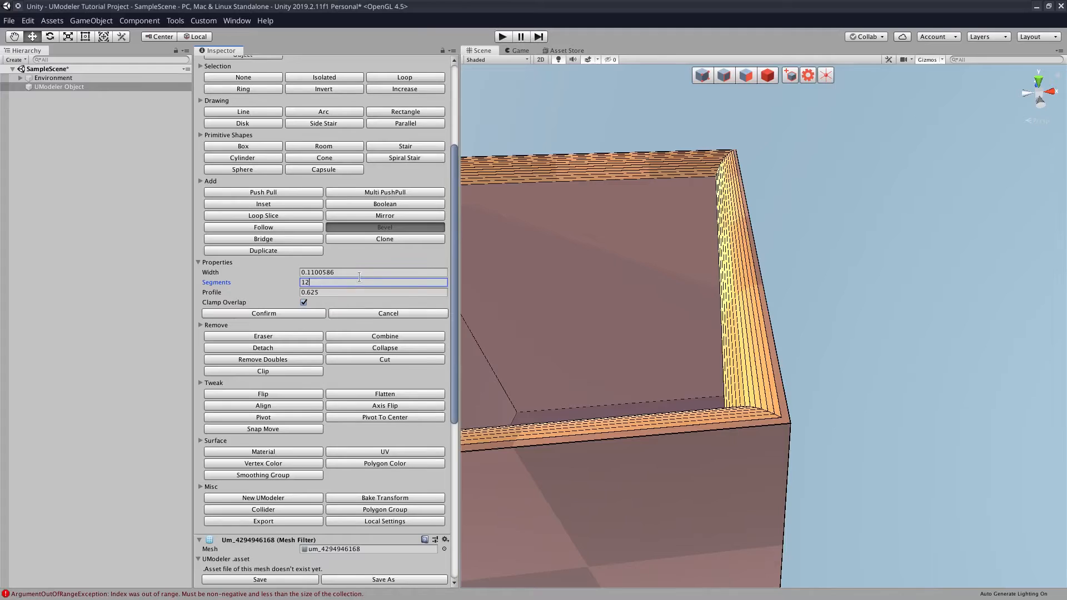
type("1")
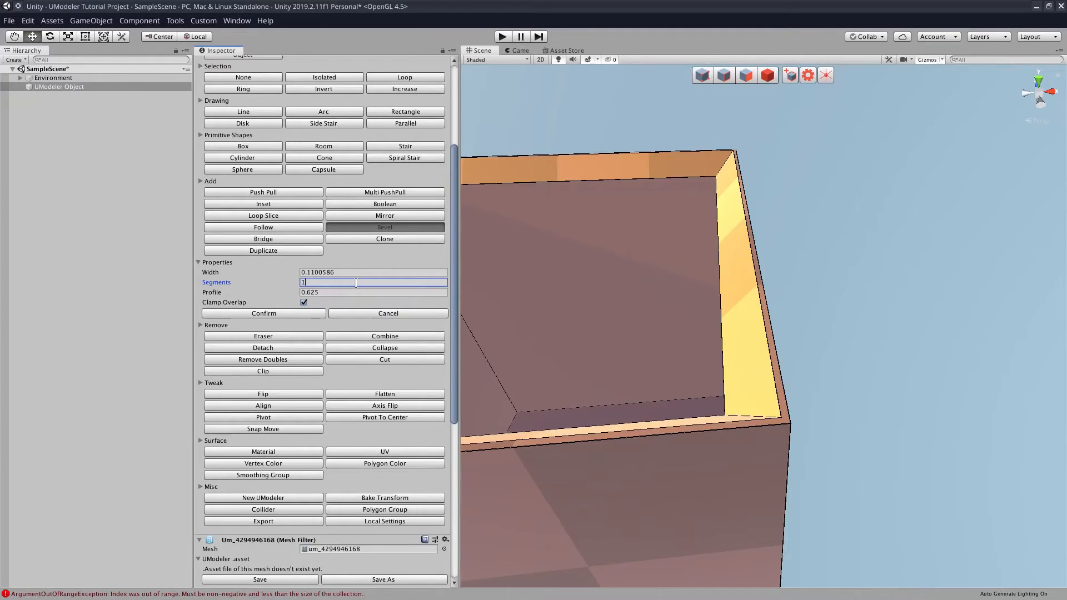
type("2")
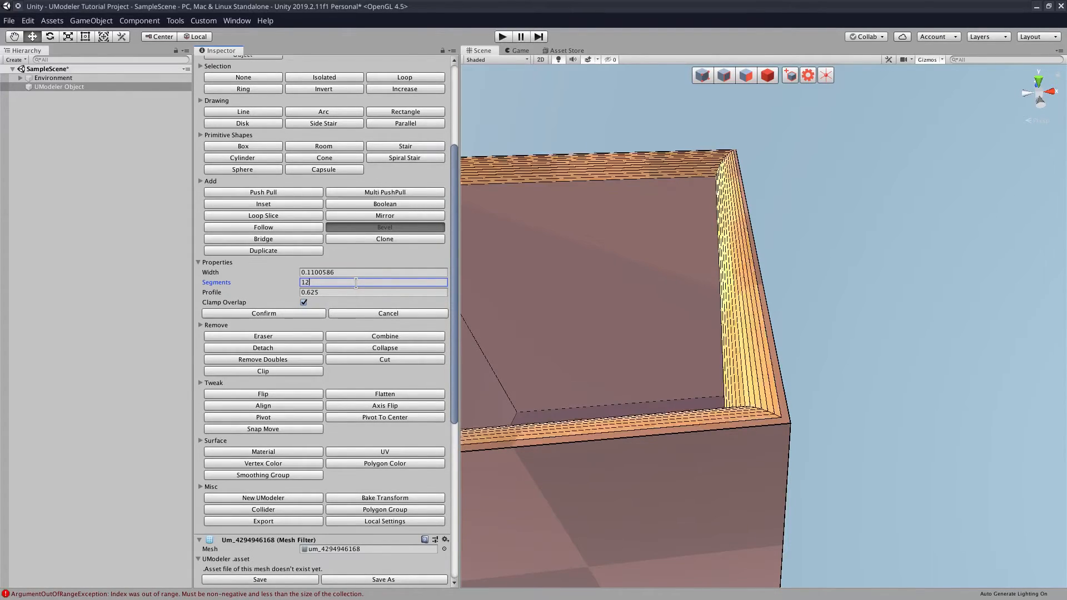